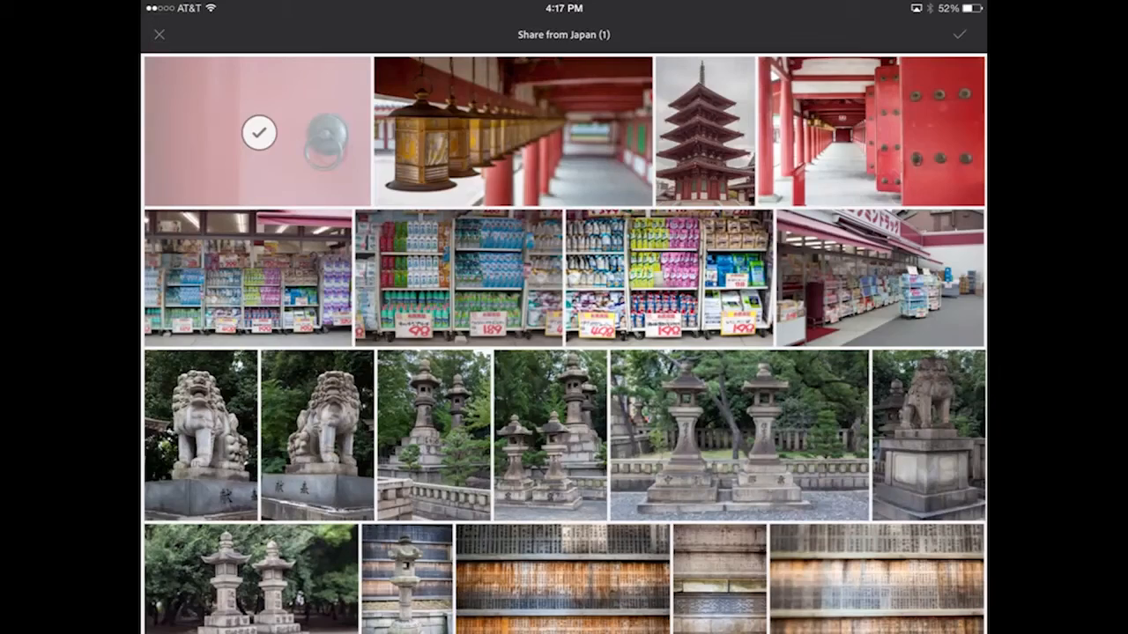
# Step: Bring up the iOS share sheet for the one selected Japan photo
pyautogui.click(958, 36)
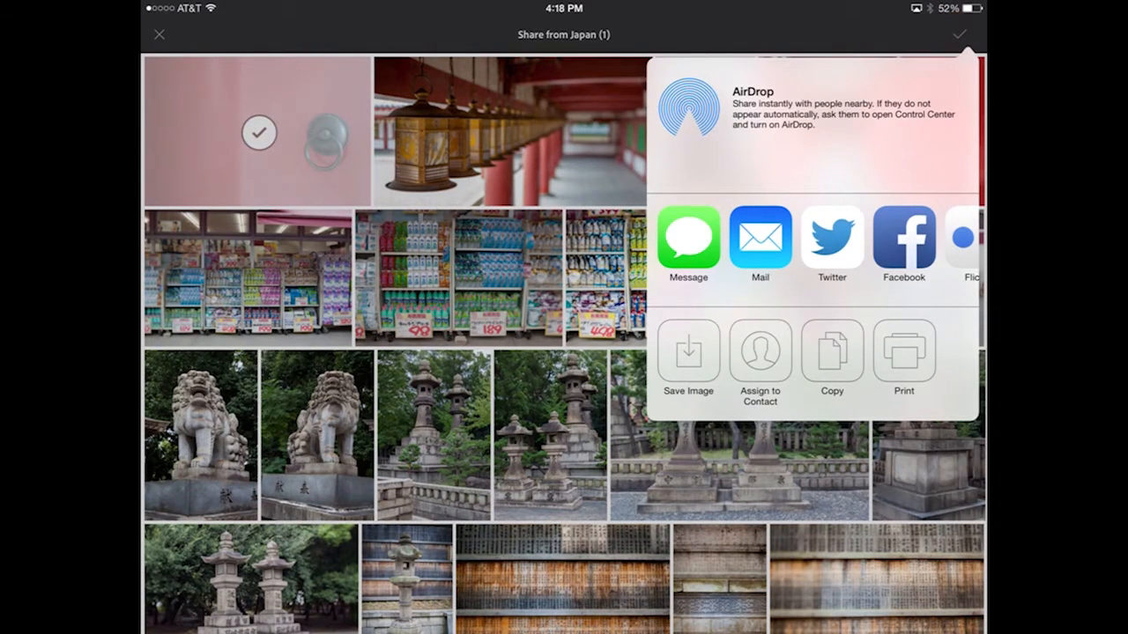
# Step: Start a Mail share of the photo, then cancel back to the Japan grid
pyautogui.click(760, 243)
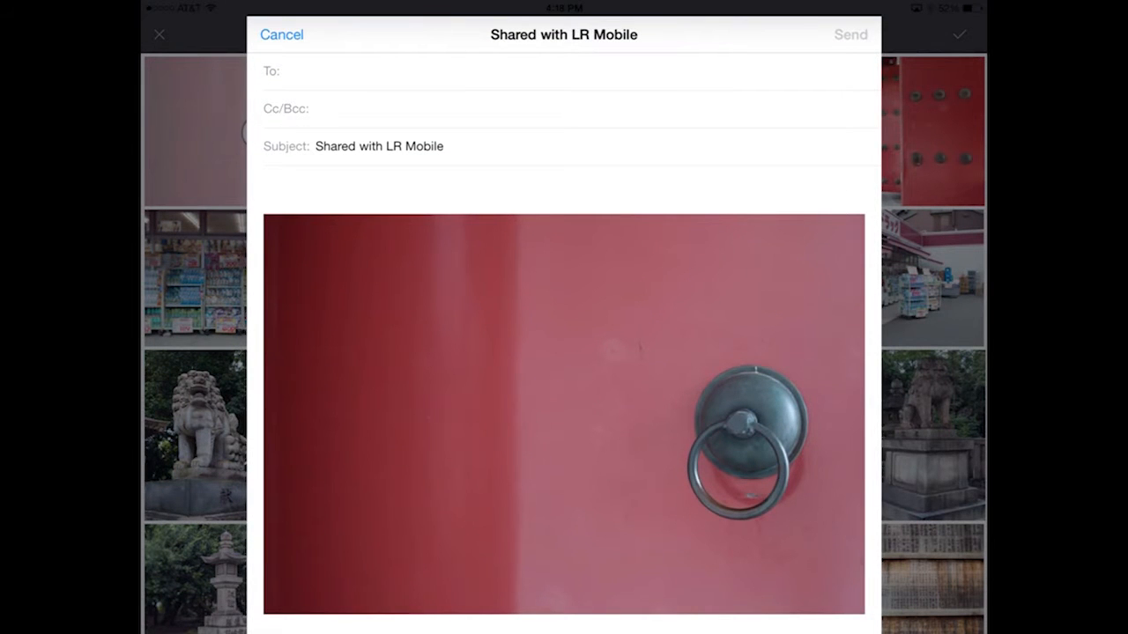
pyautogui.click(282, 36)
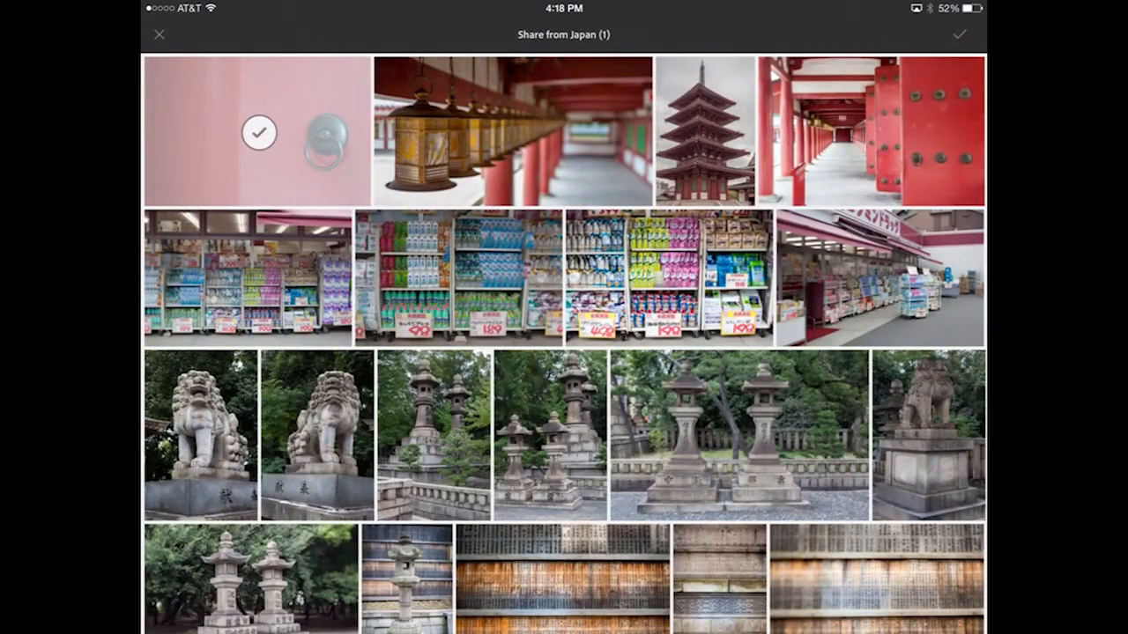
# Step: Add the lantern corridor and pagoda photos and bring up sharing for all three
pyautogui.click(958, 35)
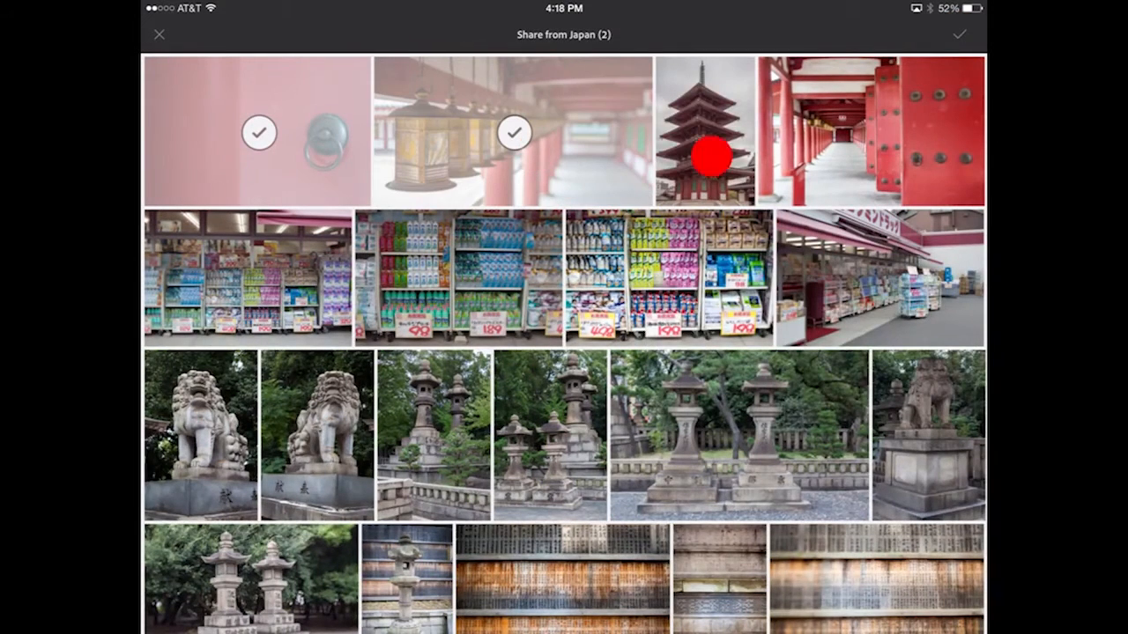
pyautogui.click(705, 132)
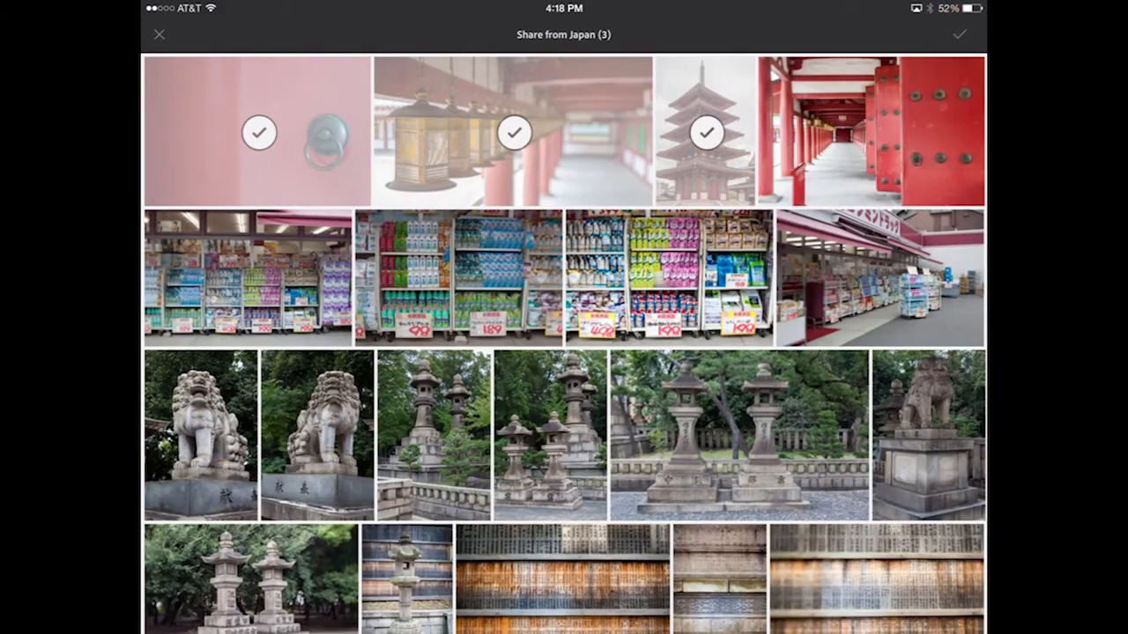
pyautogui.click(959, 35)
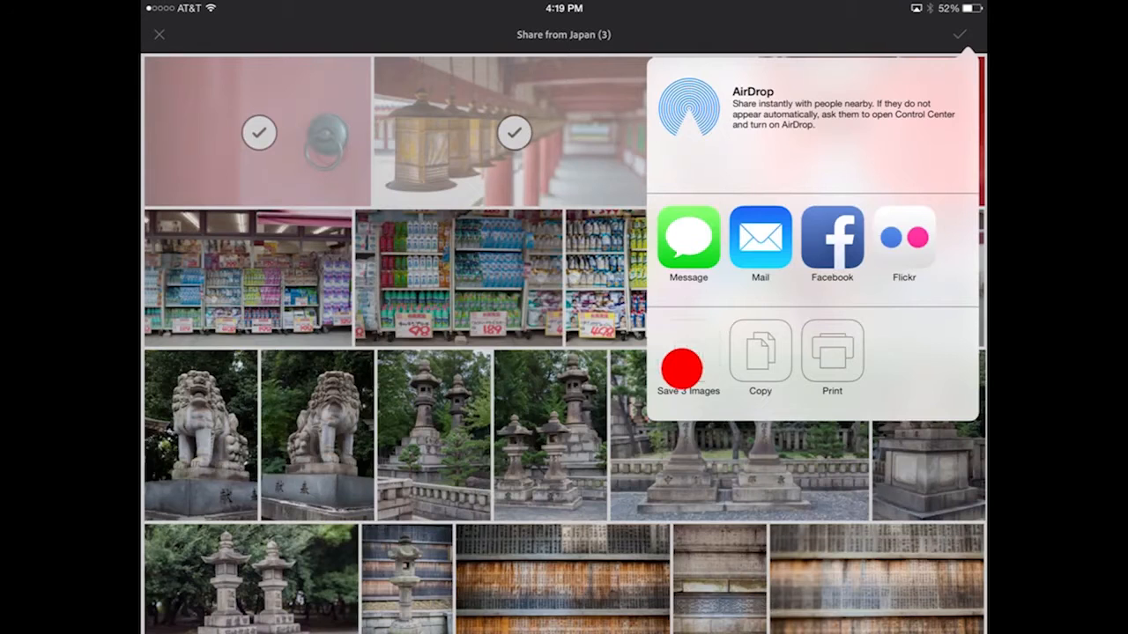
# Step: Save the three selected Japan images to the camera roll
pyautogui.click(687, 359)
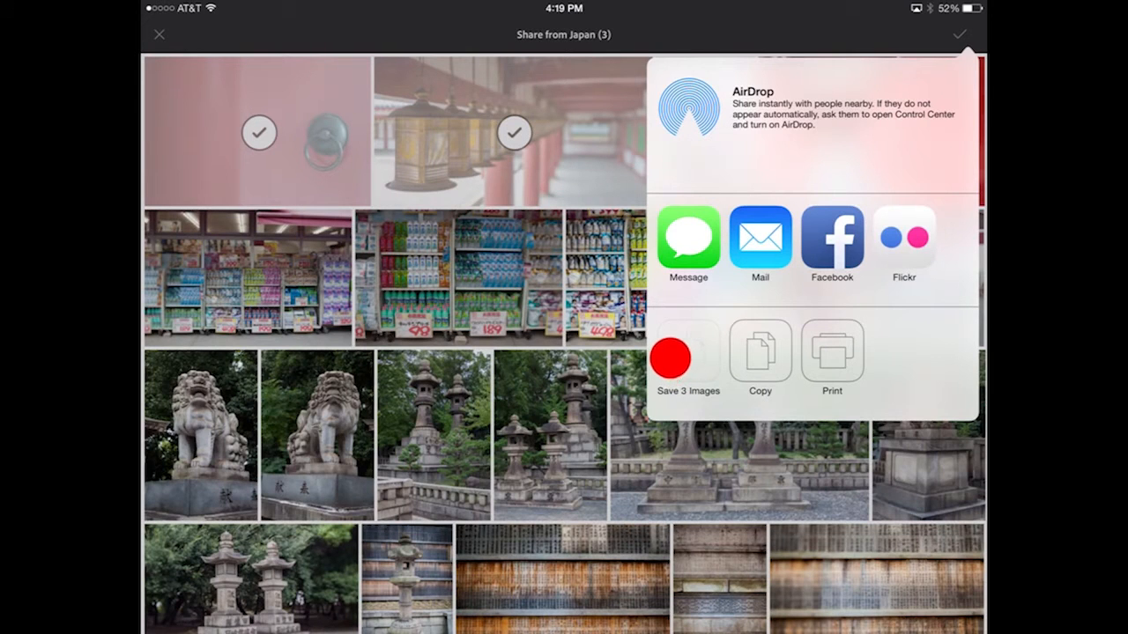